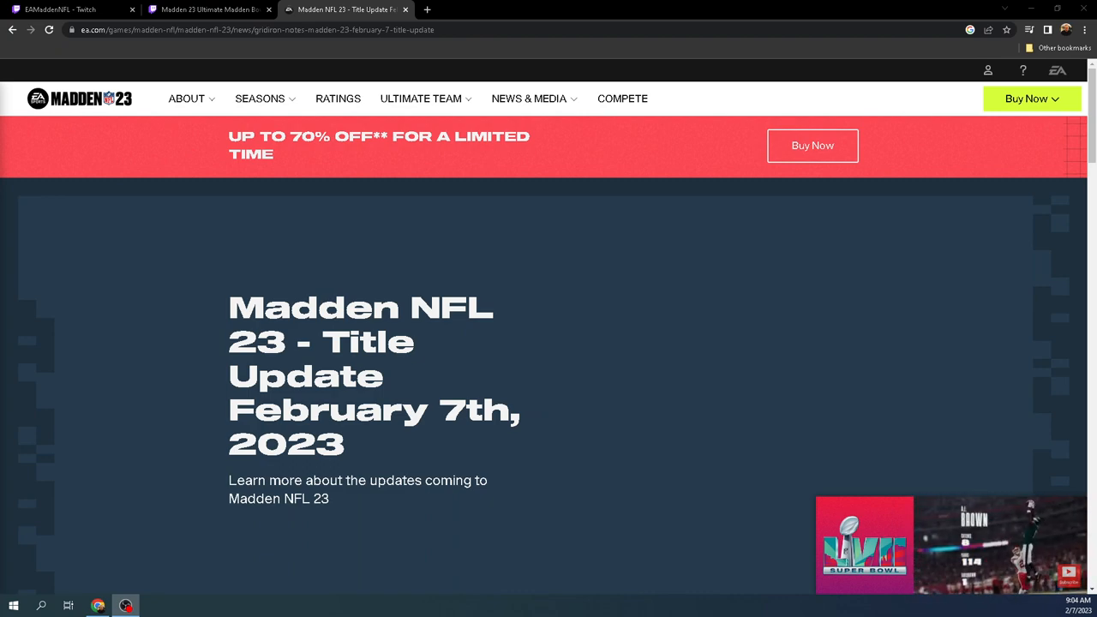
- Scroll past the update header to the welcome message and Super Bowl prediction video
{"action": "scroll", "scroll_direction": "down", "scroll_amount": 3}
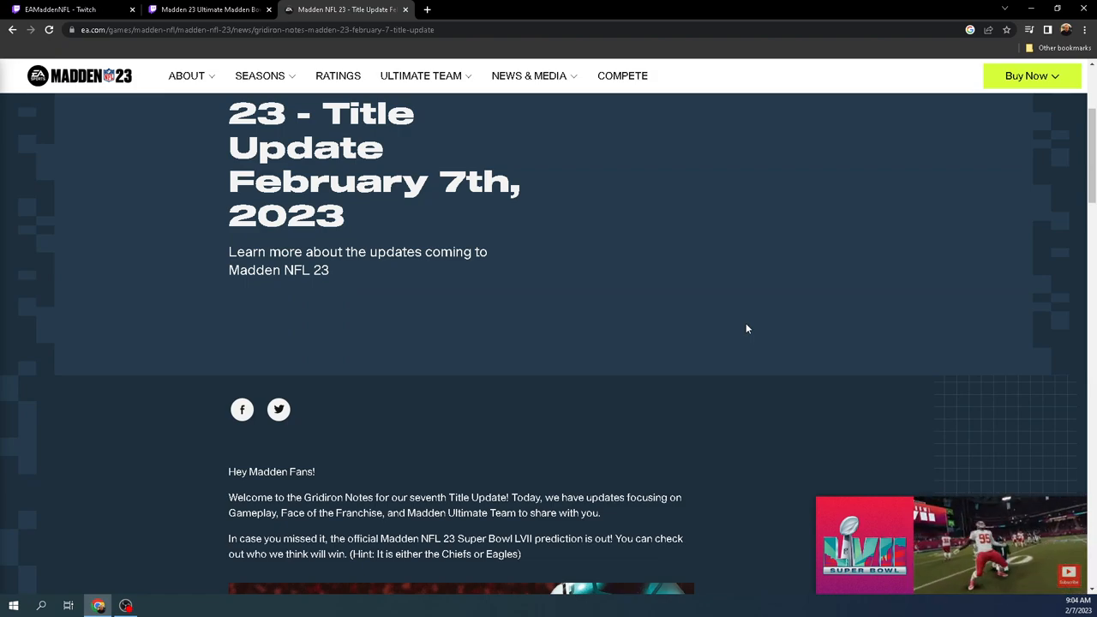
{"action": "scroll", "scroll_direction": "down", "scroll_amount": 3}
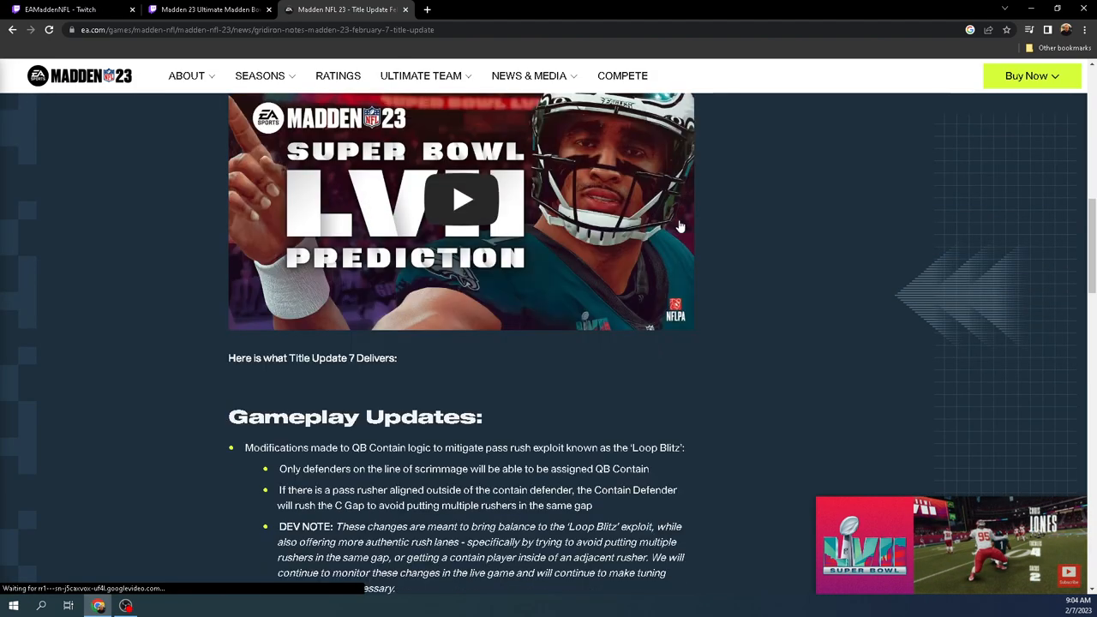
{"action": "scroll", "scroll_direction": "up", "scroll_amount": 3}
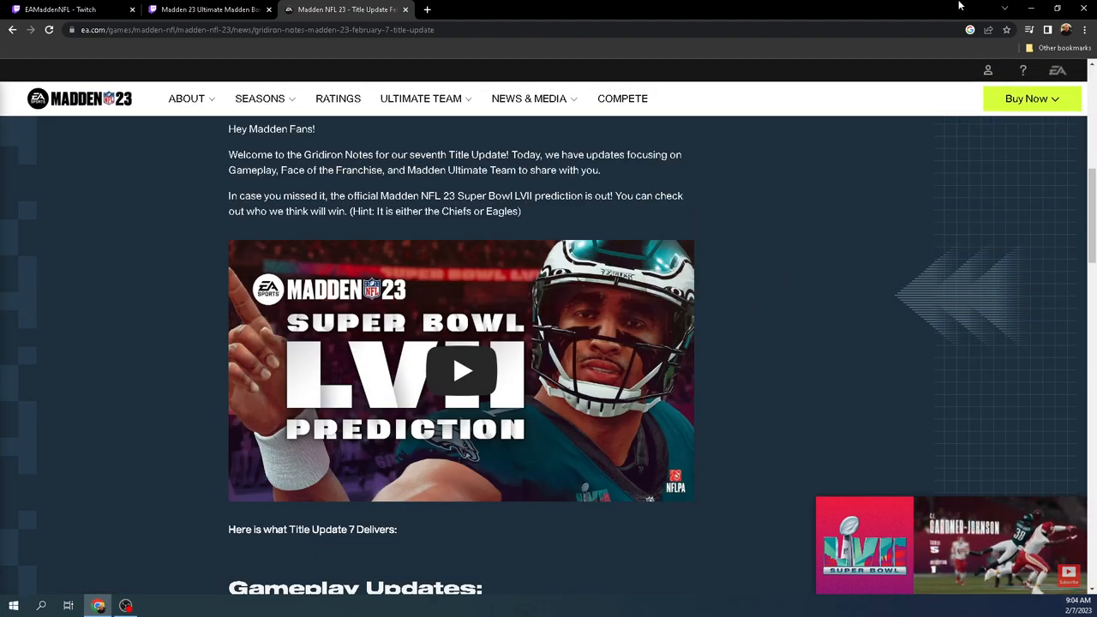
{"action": "mouse_move", "coordinate": [857, 332]}
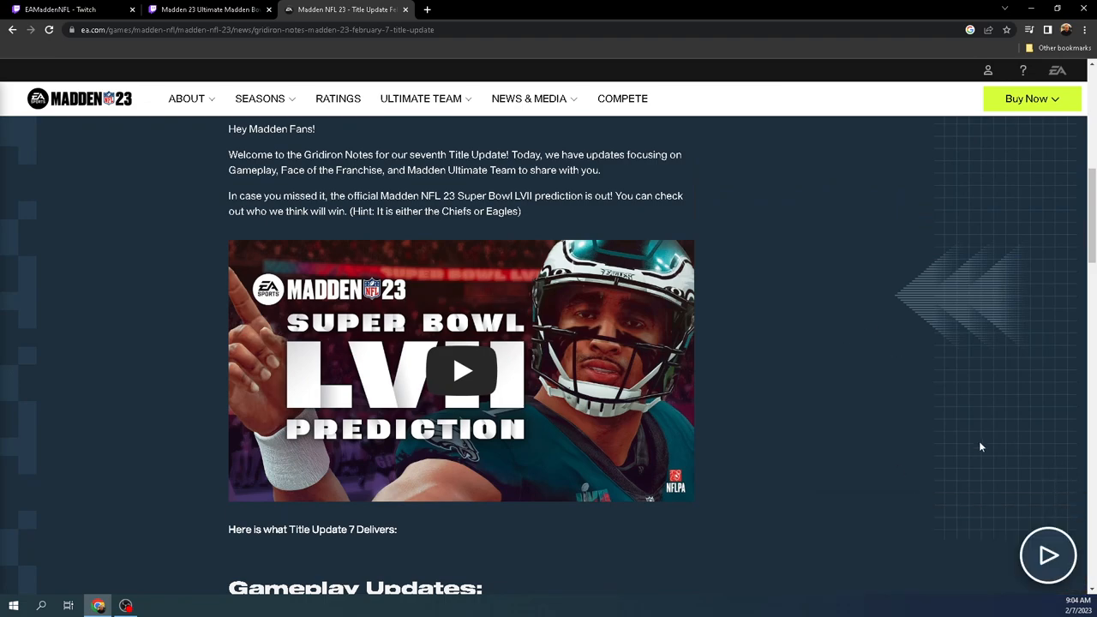
{"action": "scroll", "scroll_direction": "down", "scroll_amount": 3}
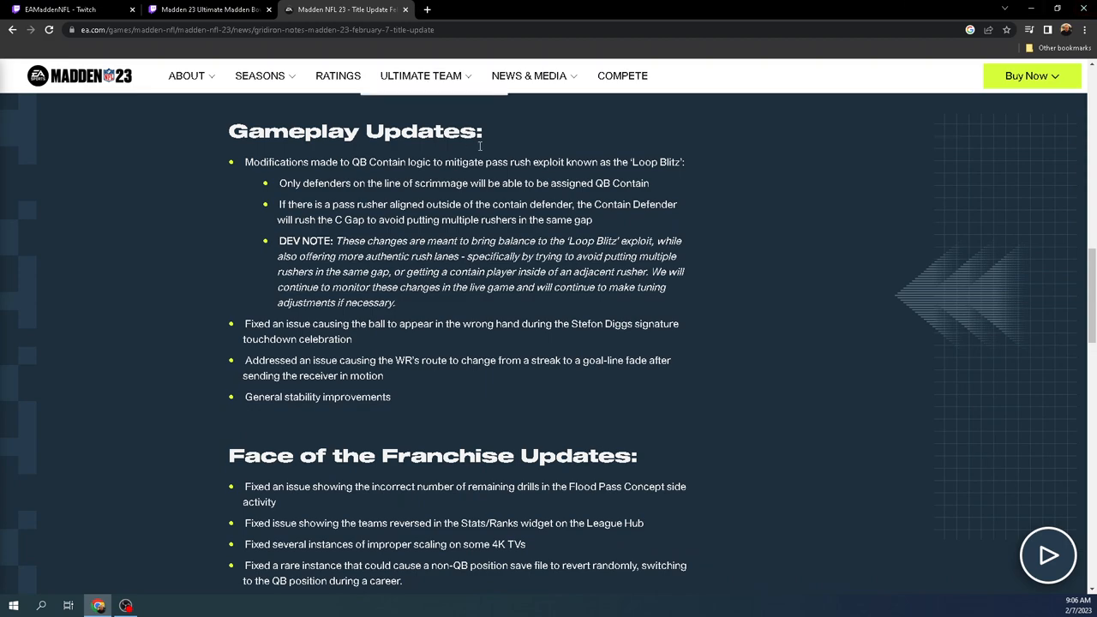
{"action": "mouse_move", "coordinate": [301, 334]}
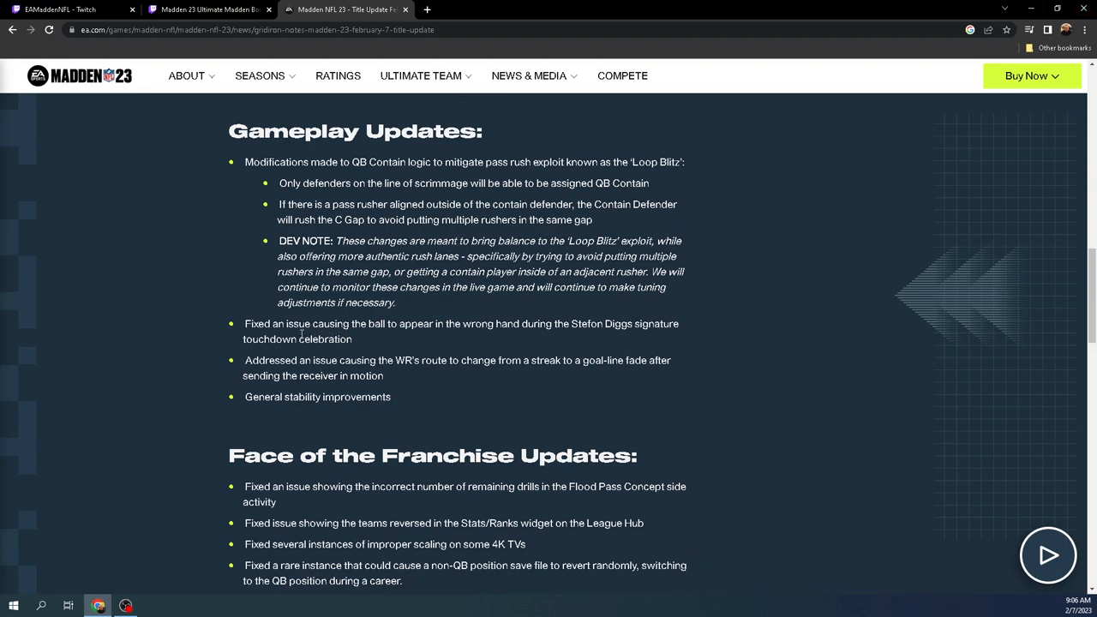
- Highlight the Stefon Diggs celebration fix line, then clear the highlight
{"action": "left_click_drag", "start_coordinate": [287, 324], "coordinate": [352, 339]}
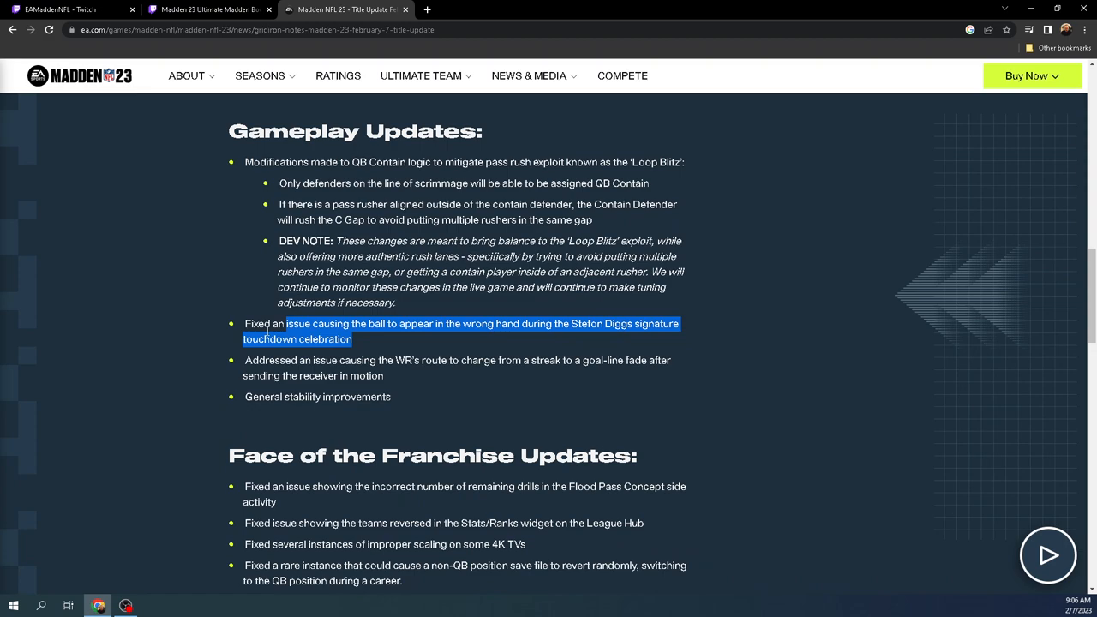
{"action": "left_click_drag", "start_coordinate": [287, 323], "coordinate": [245, 324]}
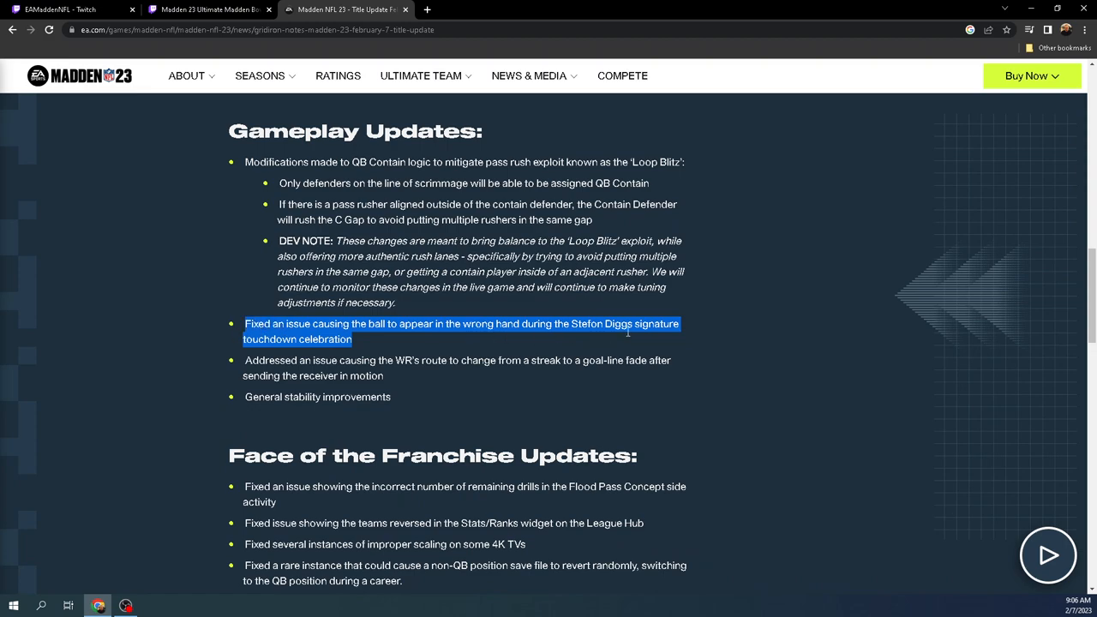
{"action": "left_click", "coordinate": [383, 352]}
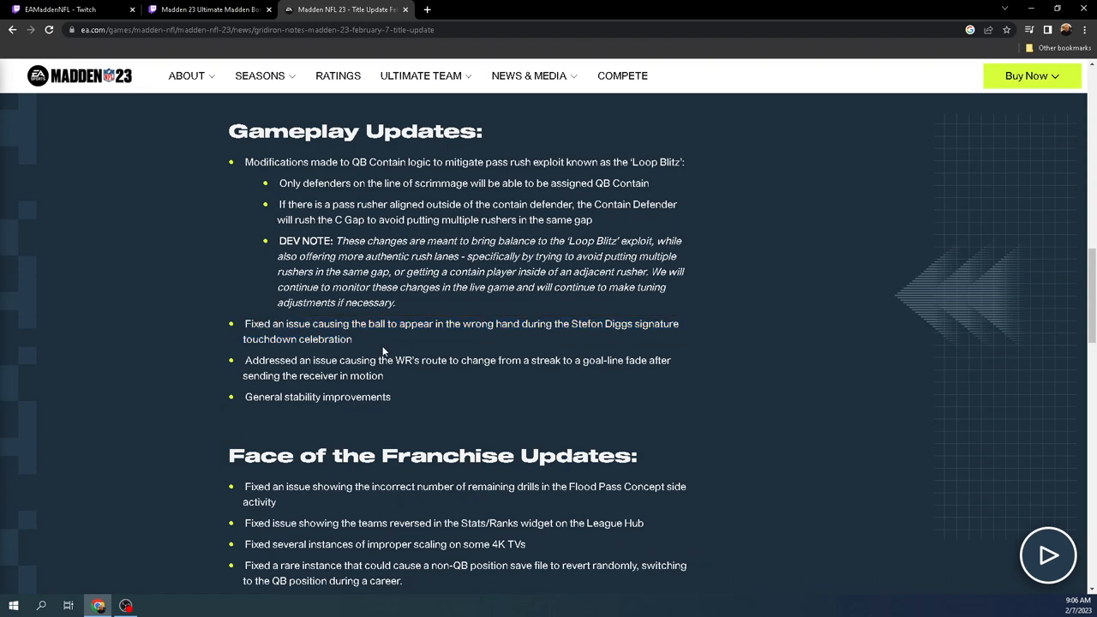
- Scroll slightly and highlight the WR route fix, then clear the highlight
{"action": "scroll", "scroll_direction": "down", "scroll_amount": 3}
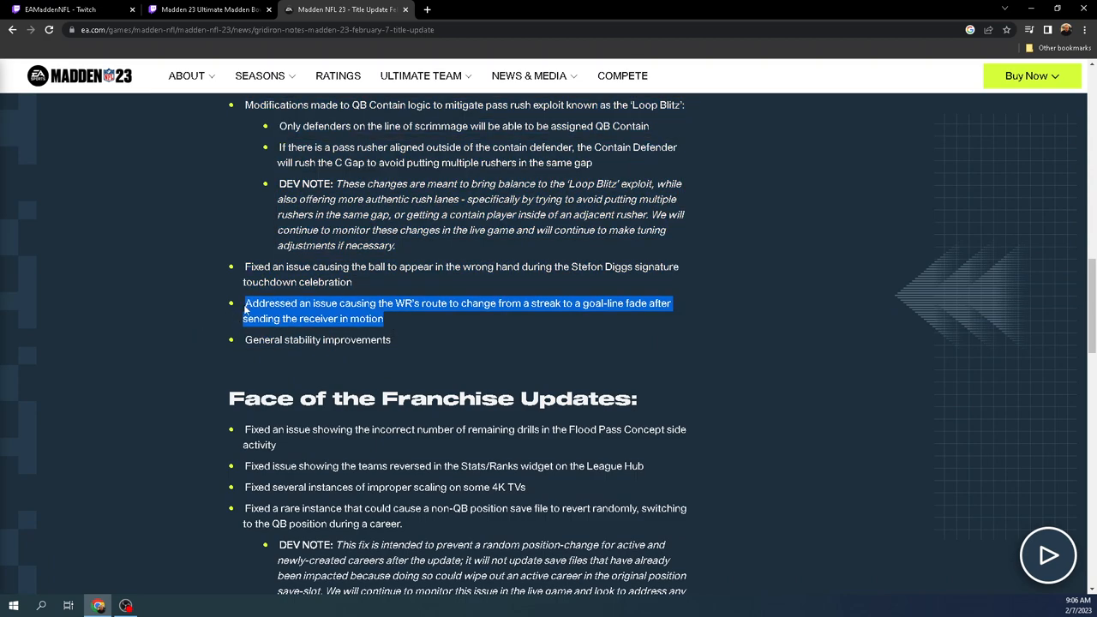
{"action": "mouse_move", "coordinate": [421, 75]}
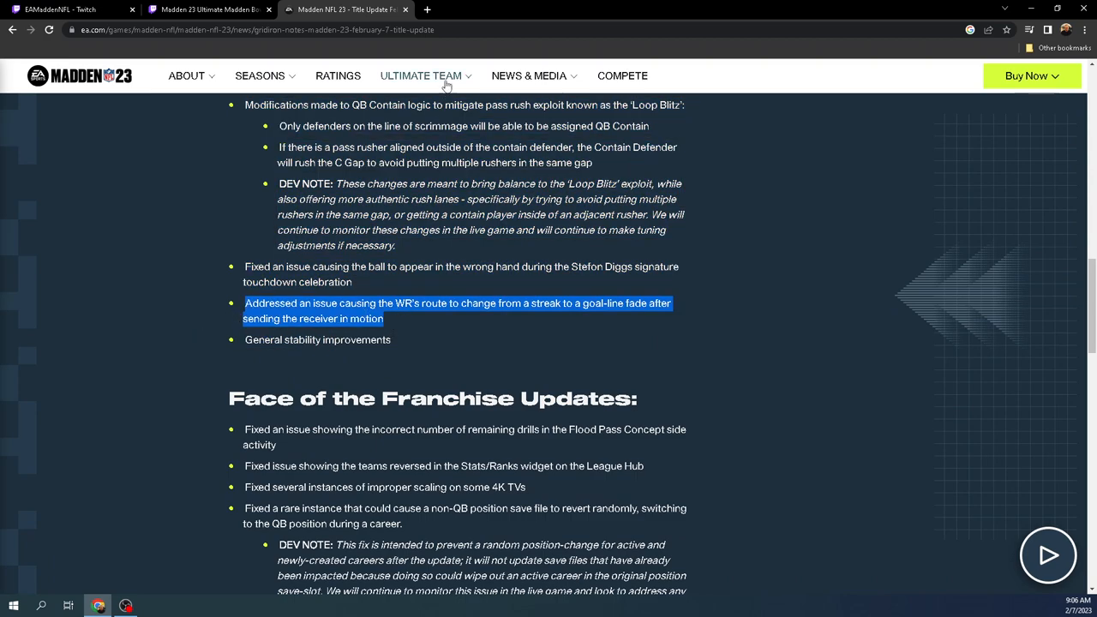
{"action": "mouse_move", "coordinate": [489, 311]}
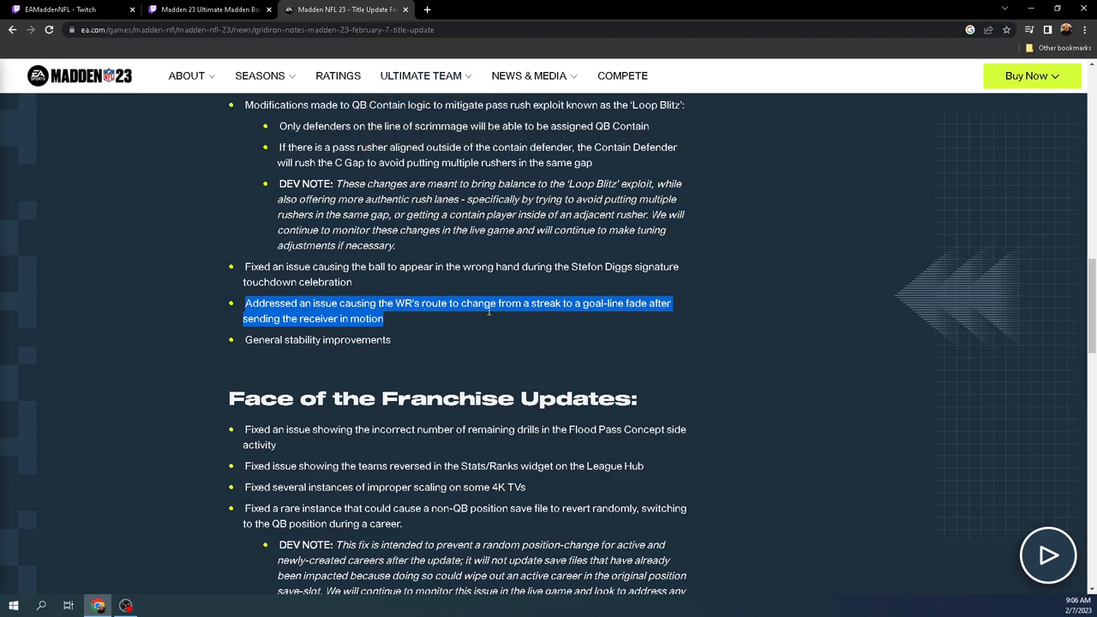
{"action": "mouse_move", "coordinate": [599, 320]}
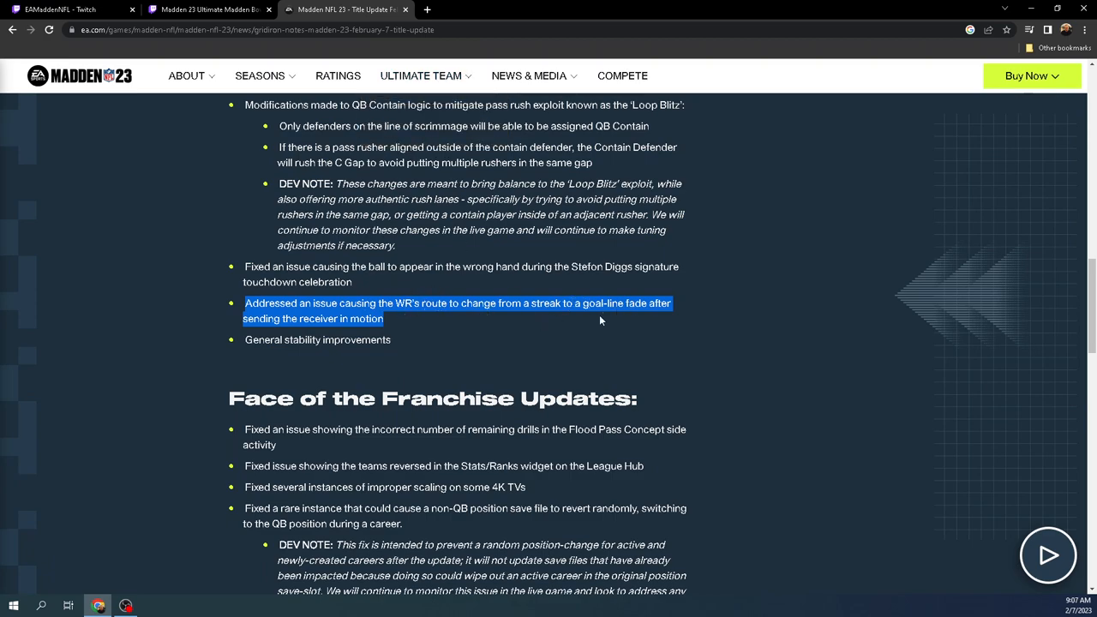
{"action": "left_click", "coordinate": [419, 303]}
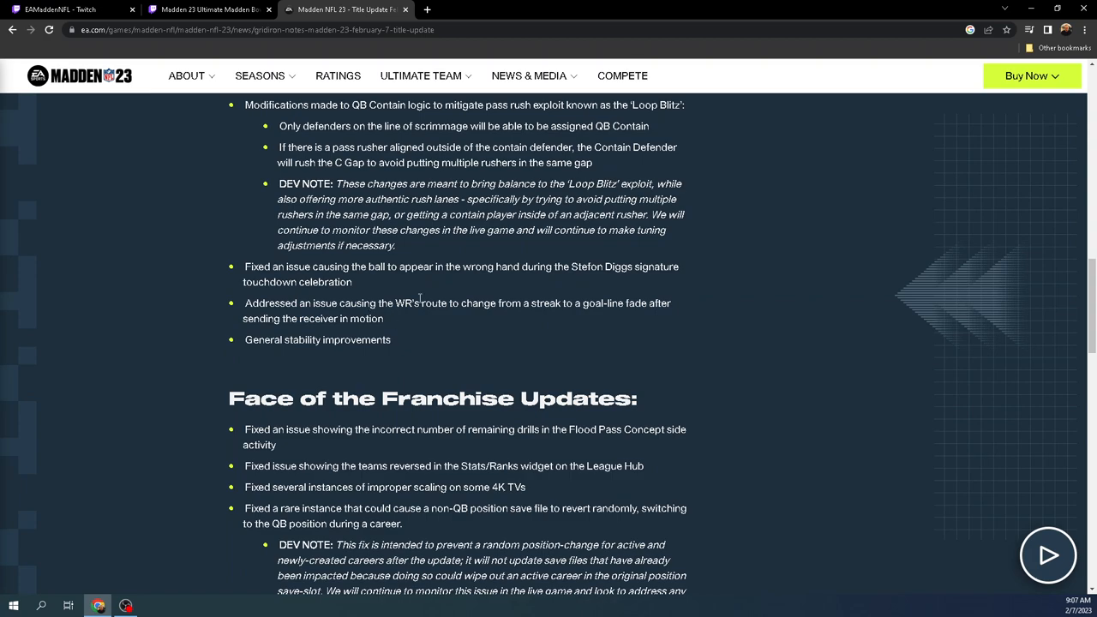
{"action": "mouse_move", "coordinate": [429, 336]}
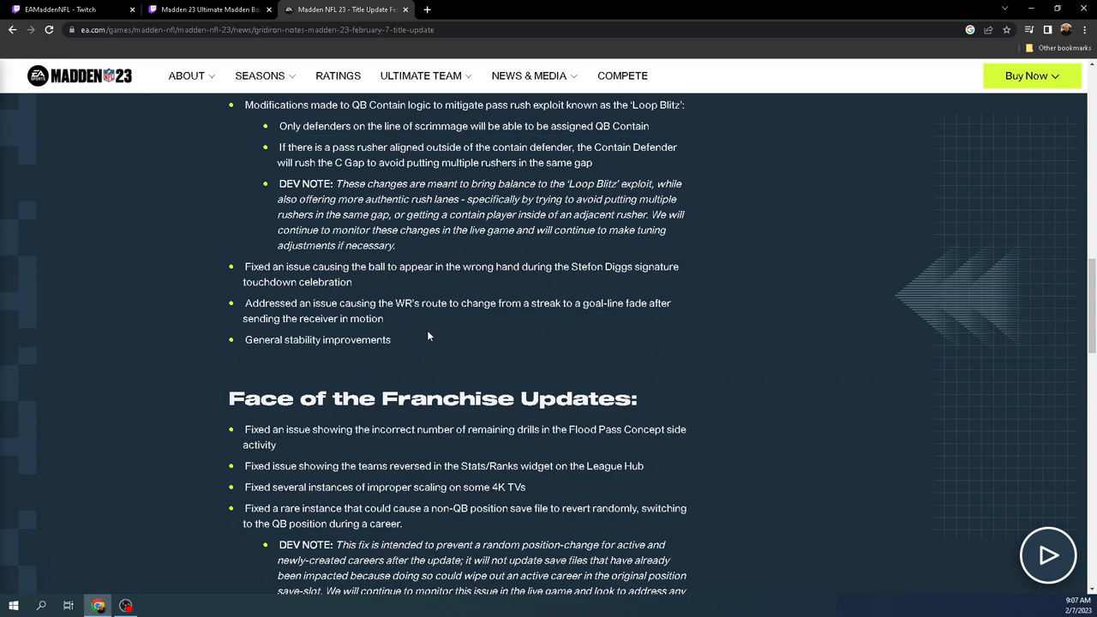
{"action": "double_click", "coordinate": [340, 318]}
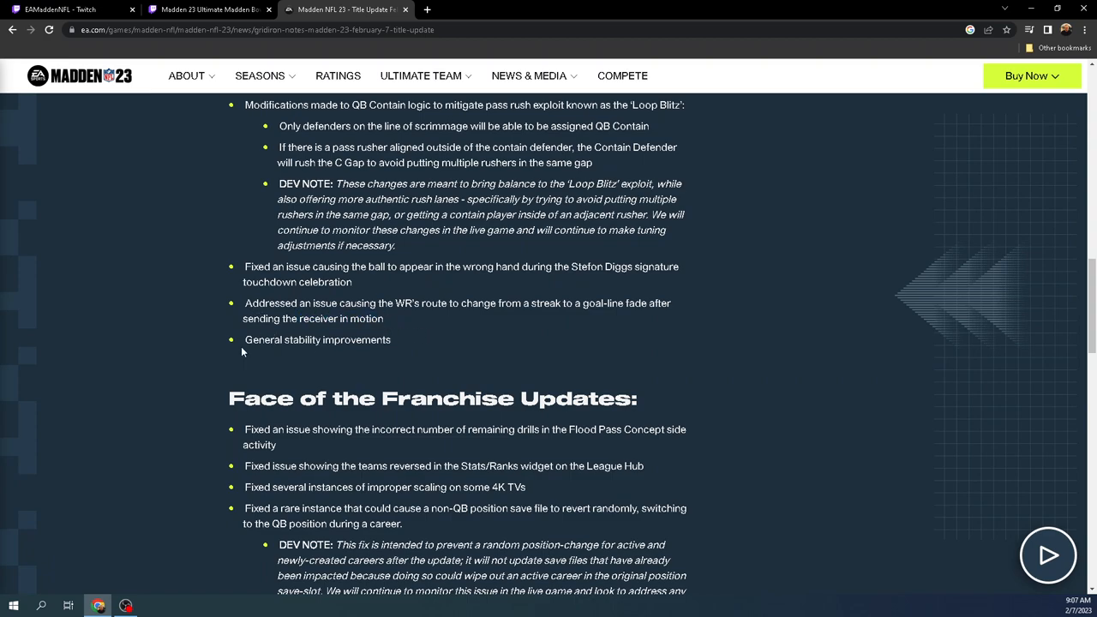
- Highlight and clear the General stability improvements line, then scroll toward the Face of the Franchise dev note
{"action": "double_click", "coordinate": [317, 340]}
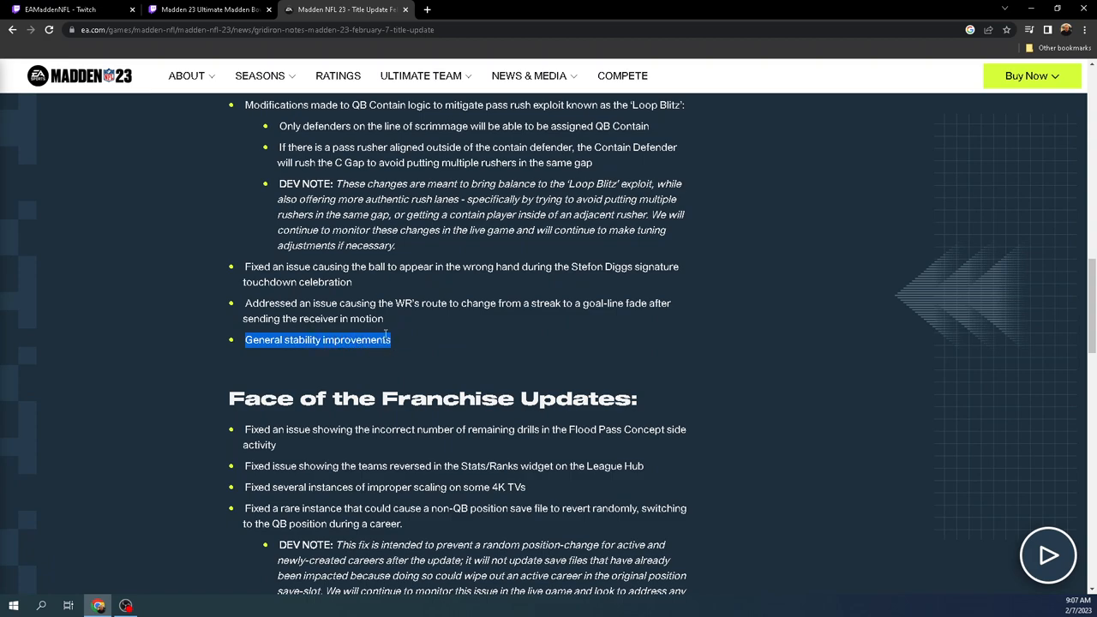
{"action": "left_click", "coordinate": [317, 339]}
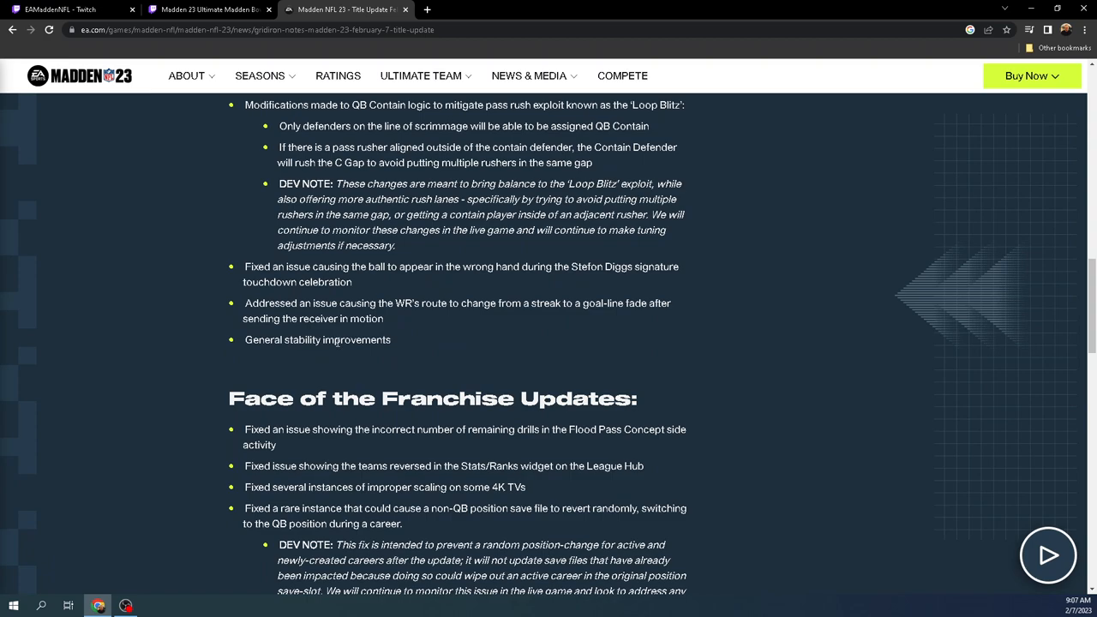
{"action": "mouse_move", "coordinate": [420, 329]}
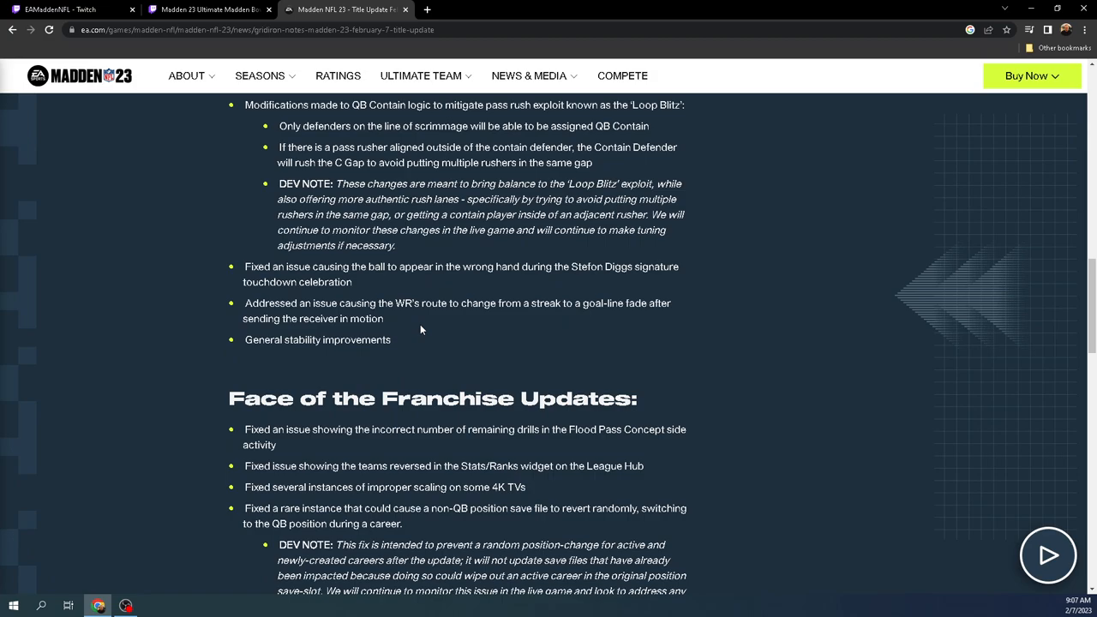
{"action": "scroll", "scroll_direction": "down", "scroll_amount": 3}
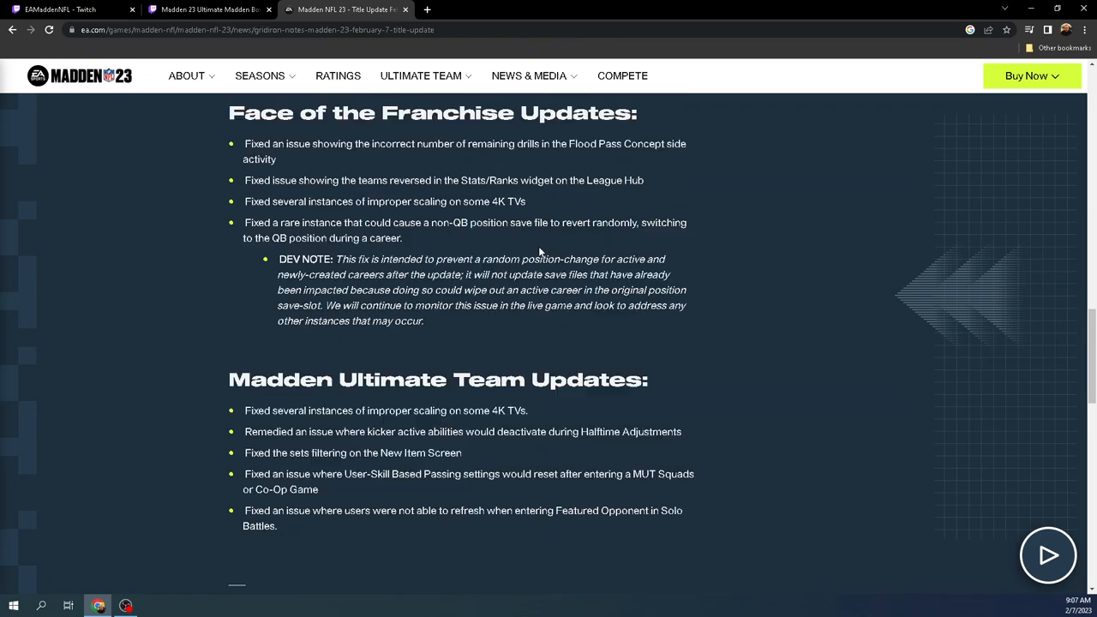
- Scroll down to bring the Madden Ultimate Team Updates list into view
{"action": "scroll", "scroll_direction": "down", "scroll_amount": 3}
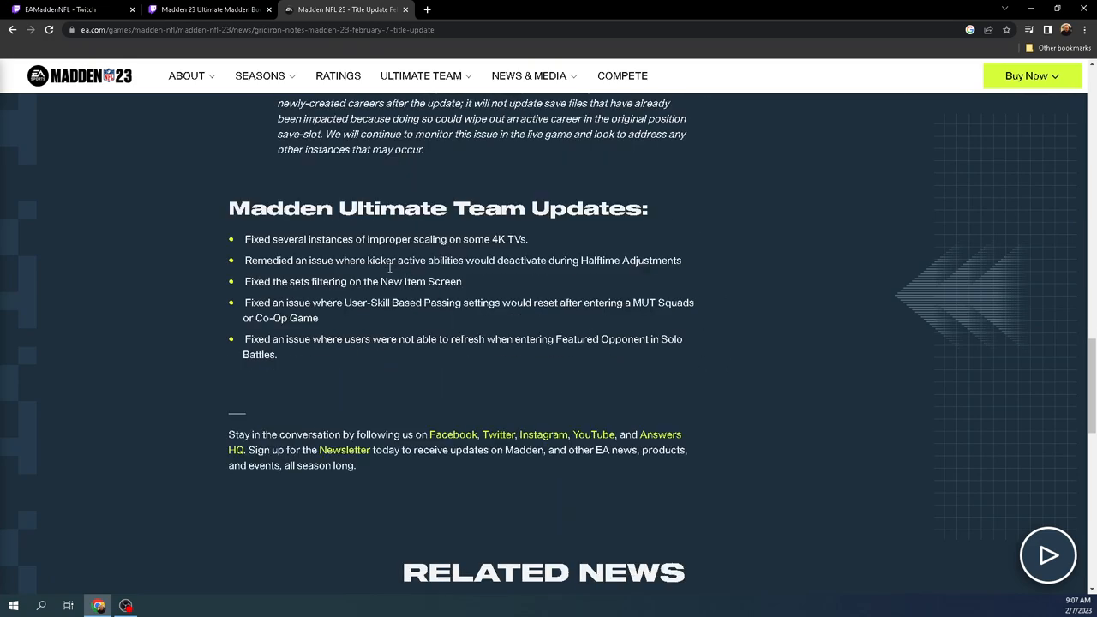
{"action": "mouse_move", "coordinate": [343, 375]}
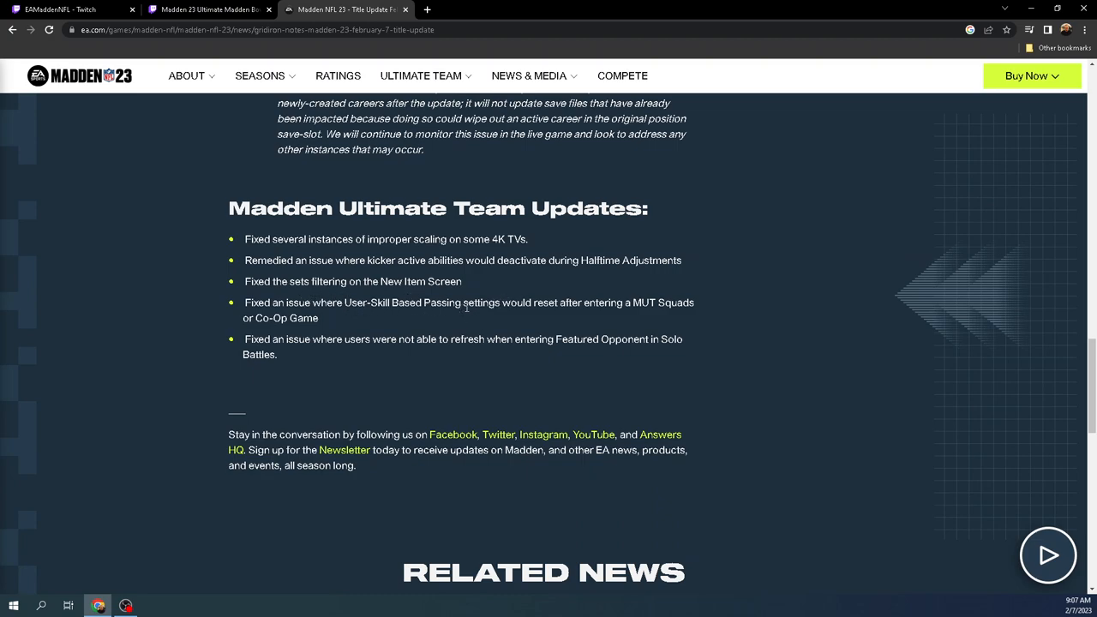
{"action": "mouse_move", "coordinate": [638, 302]}
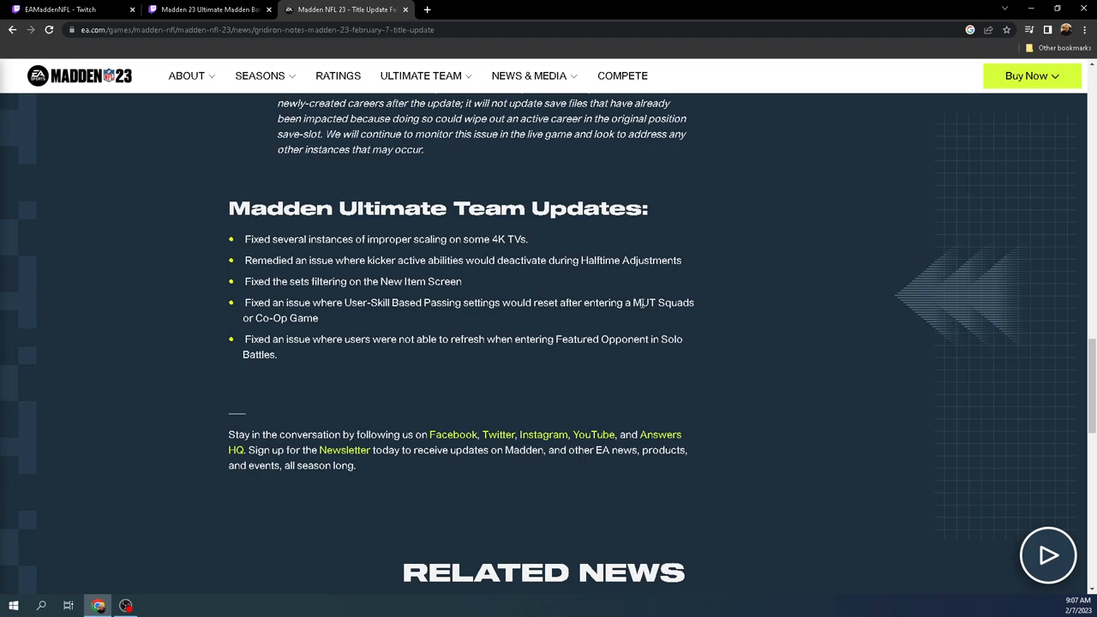
{"action": "mouse_move", "coordinate": [383, 319]}
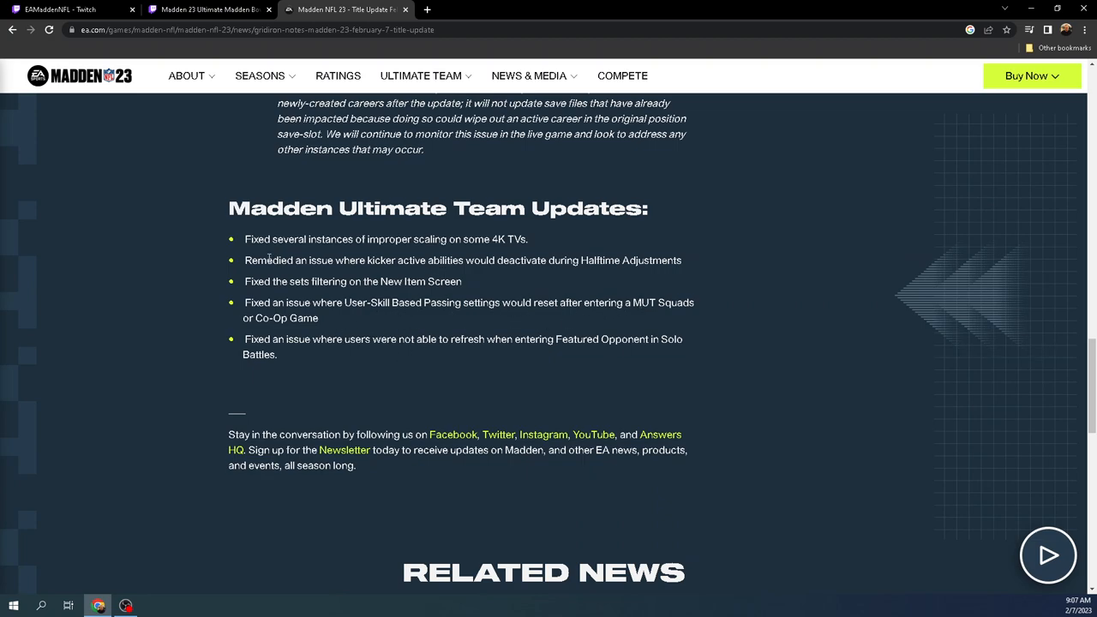
- Highlight the kicker abilities and New Item Screen filtering bullets, then scroll back to Gameplay Updates
{"action": "left_click_drag", "start_coordinate": [245, 260], "coordinate": [681, 281]}
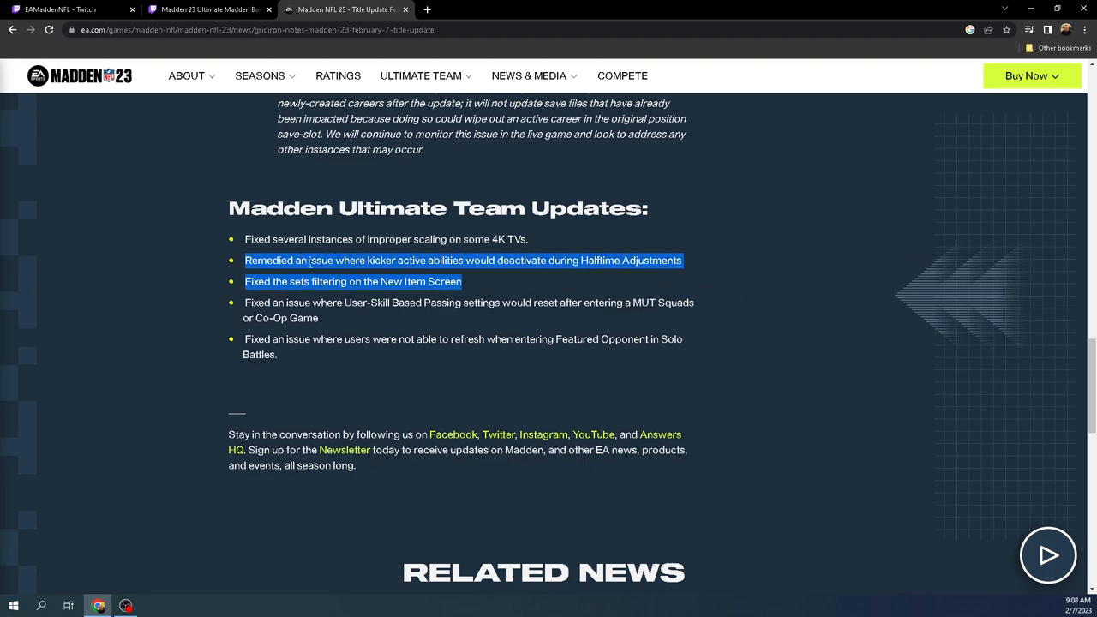
{"action": "mouse_move", "coordinate": [572, 266]}
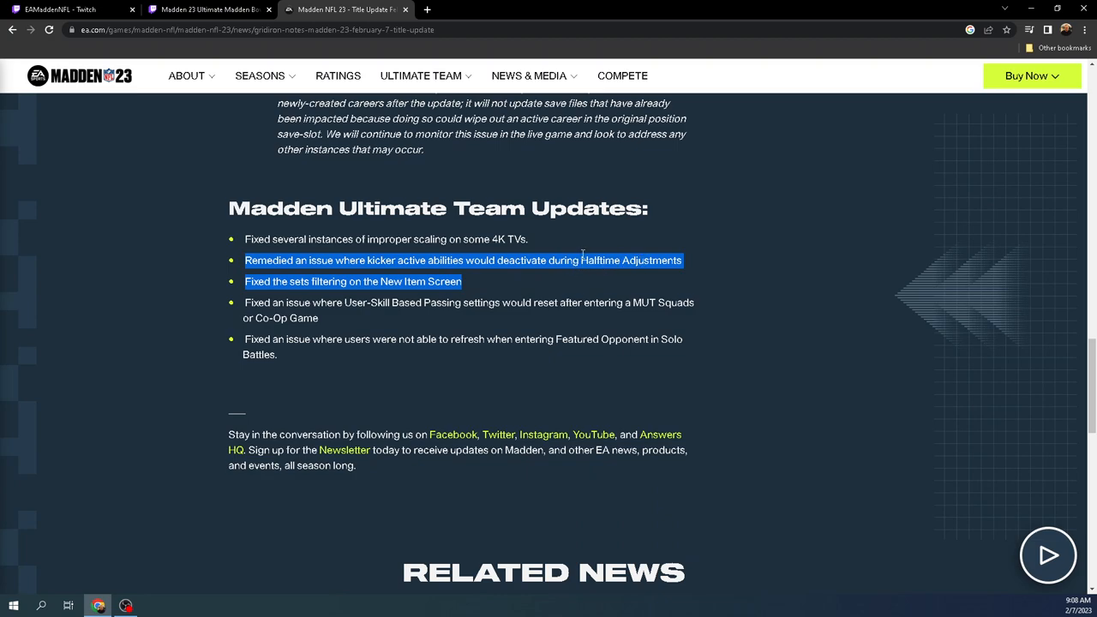
{"action": "scroll", "scroll_direction": "up", "scroll_amount": 3}
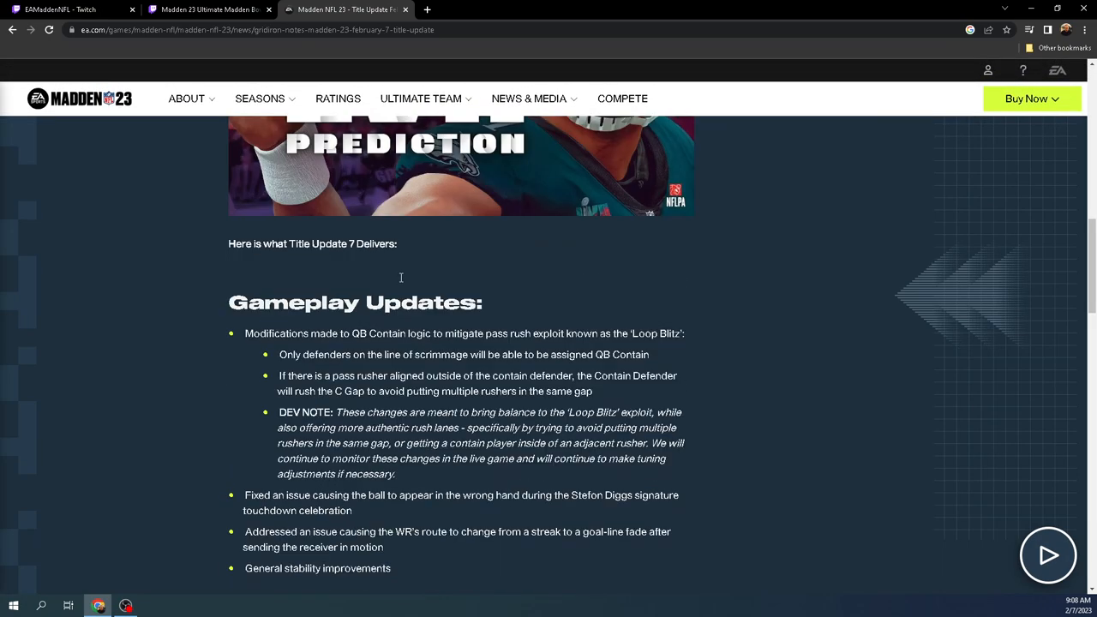
{"action": "scroll", "scroll_direction": "down", "scroll_amount": 3}
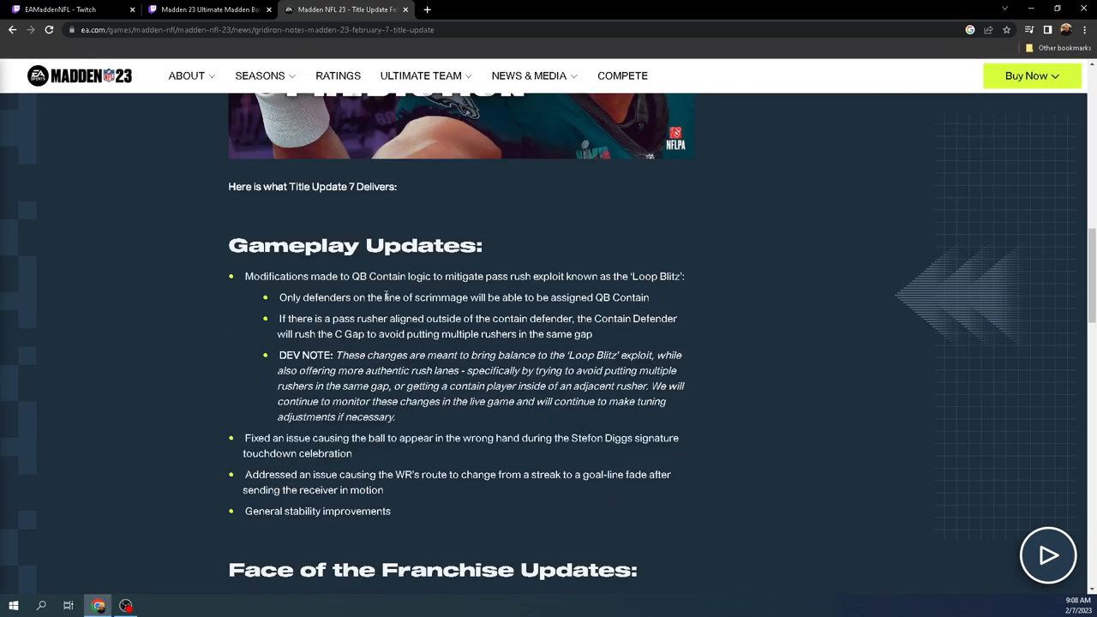